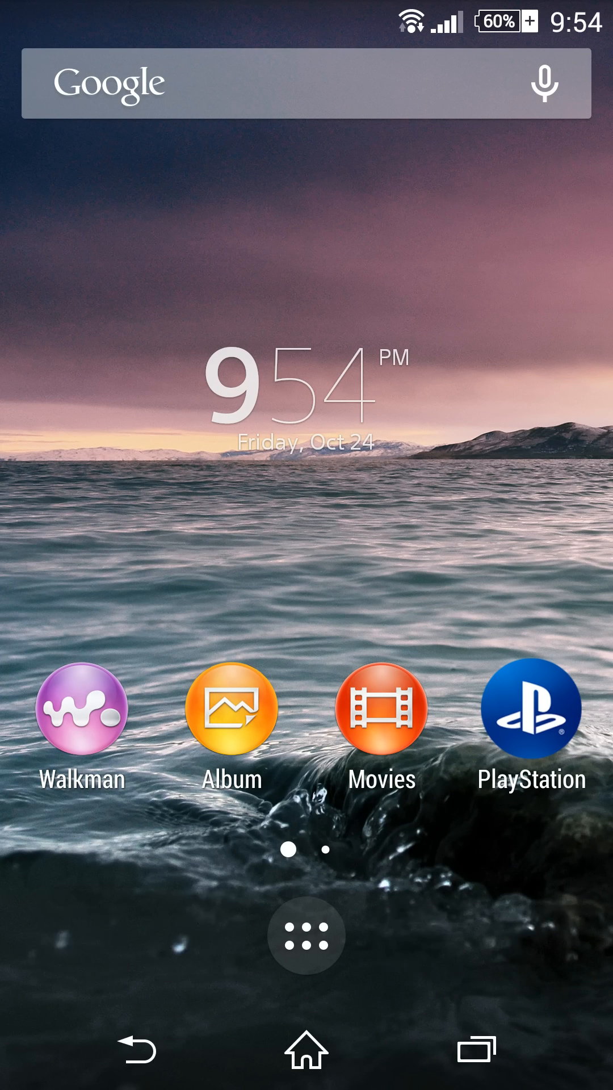
Step: Page through the alphabetical app drawer twice before Settings opens
left_click(306, 935)
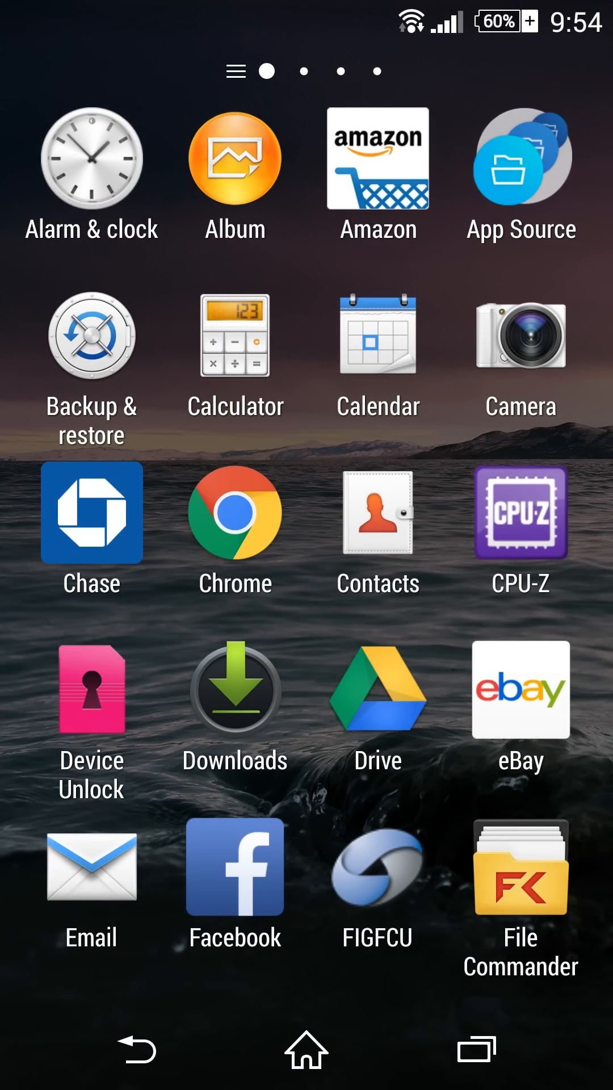
scroll("left", 3)
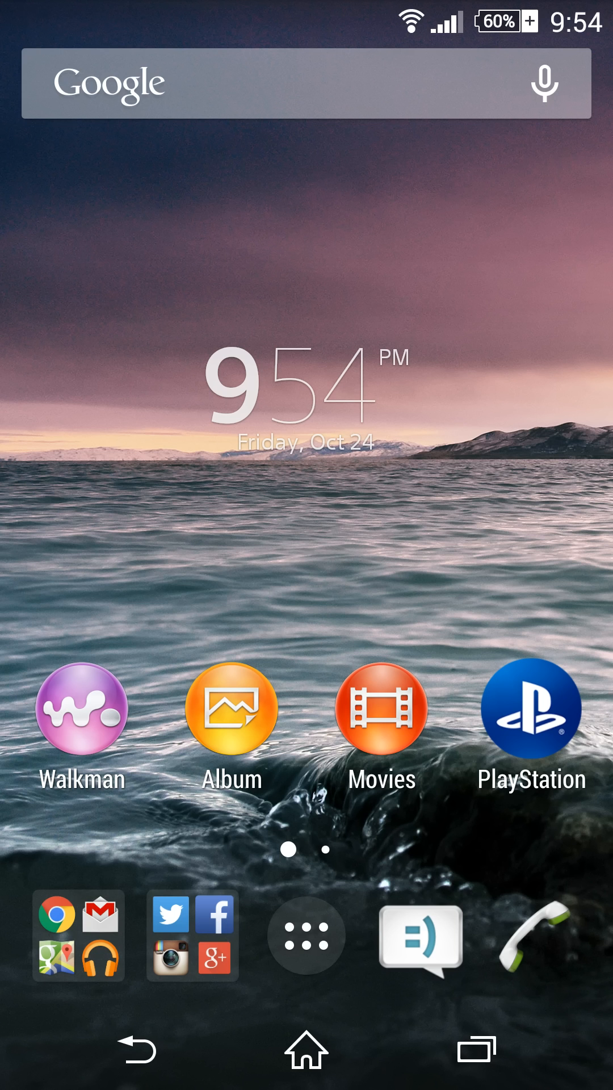
left_click(304, 934)
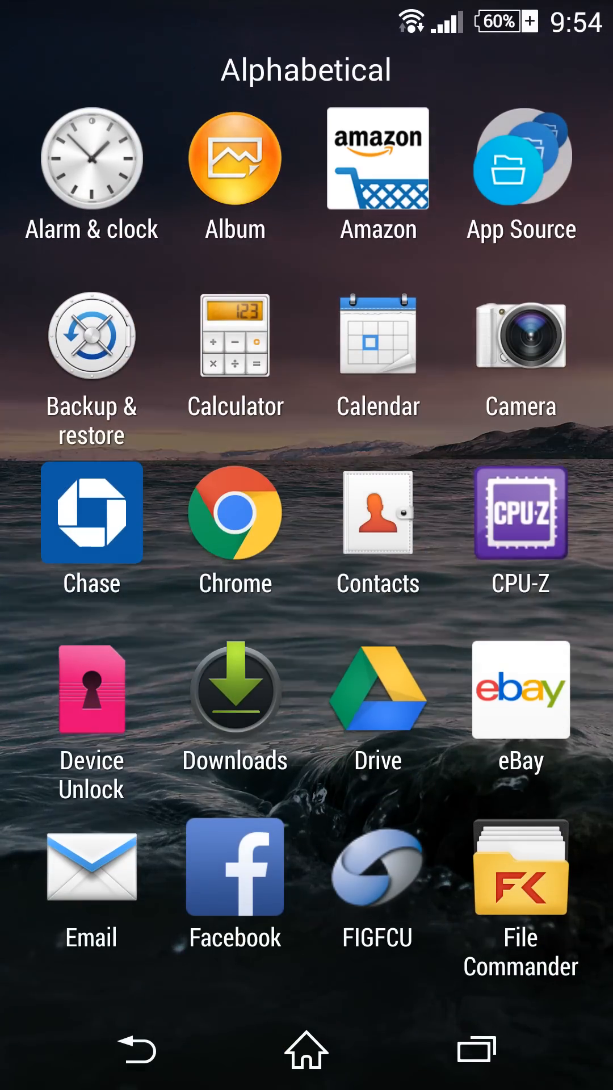
scroll("left", 3)
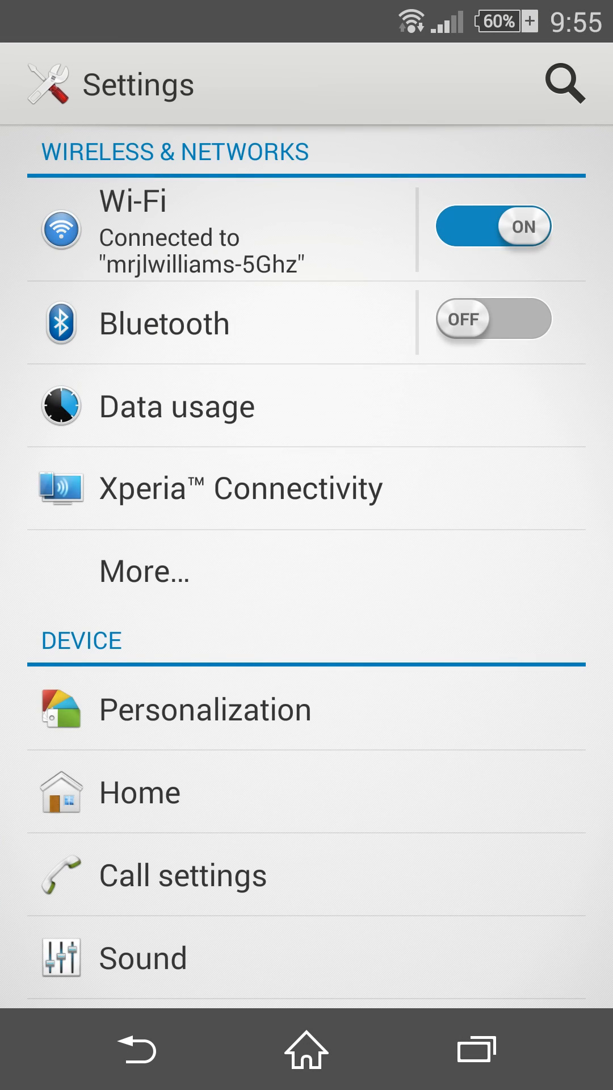
scroll("down", 3)
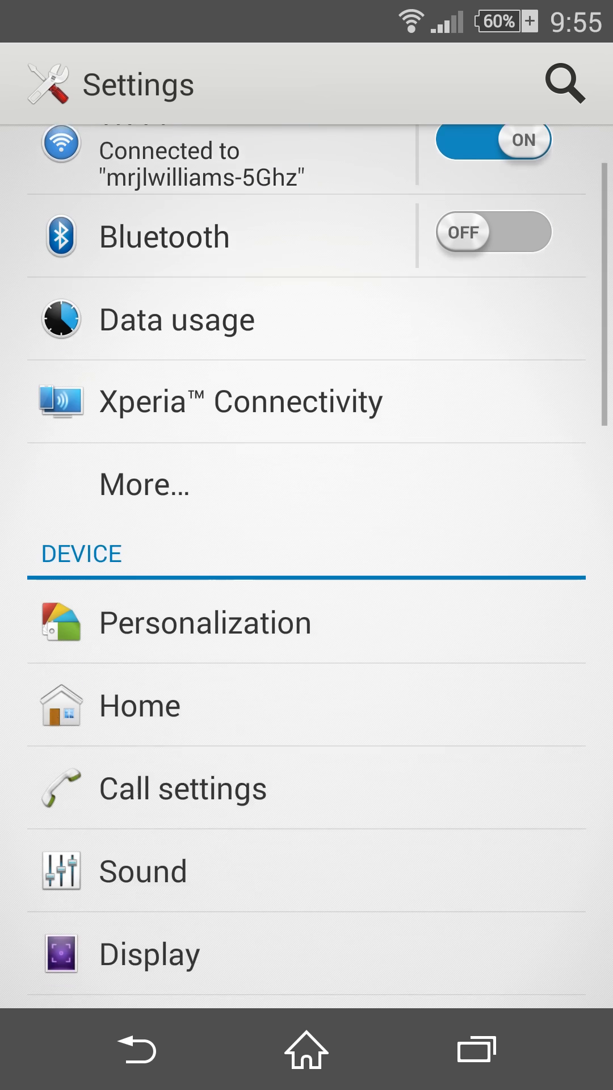
scroll("down", 3)
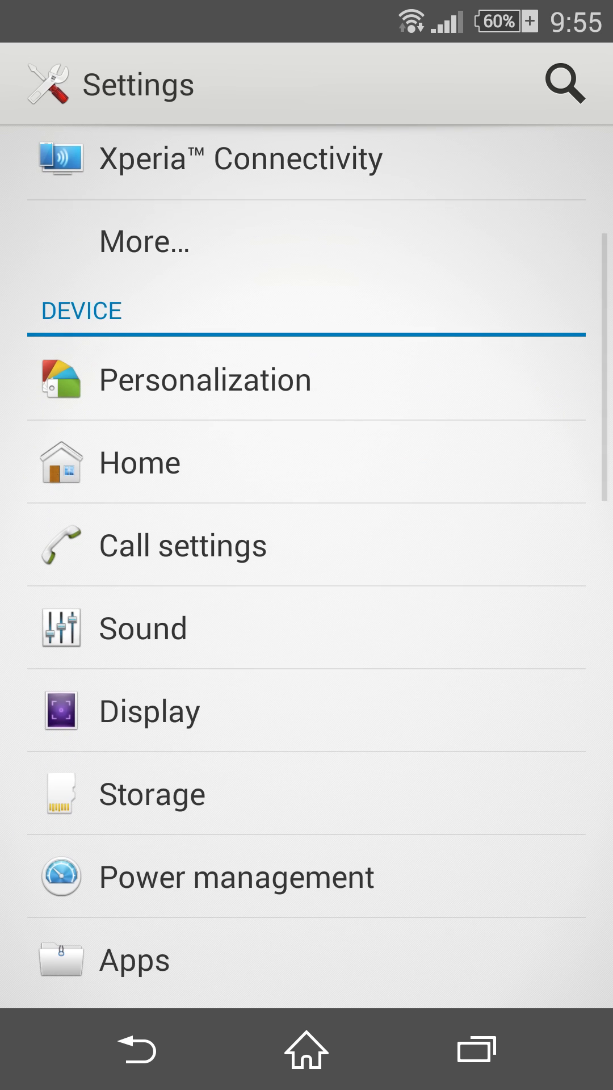
left_click(204, 378)
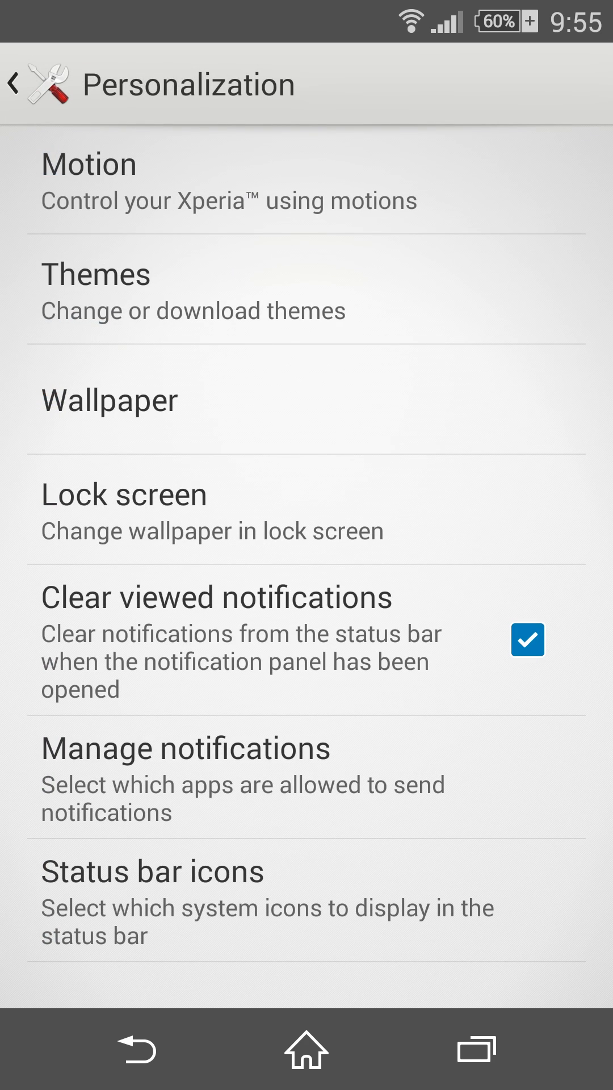
left_click(13, 83)
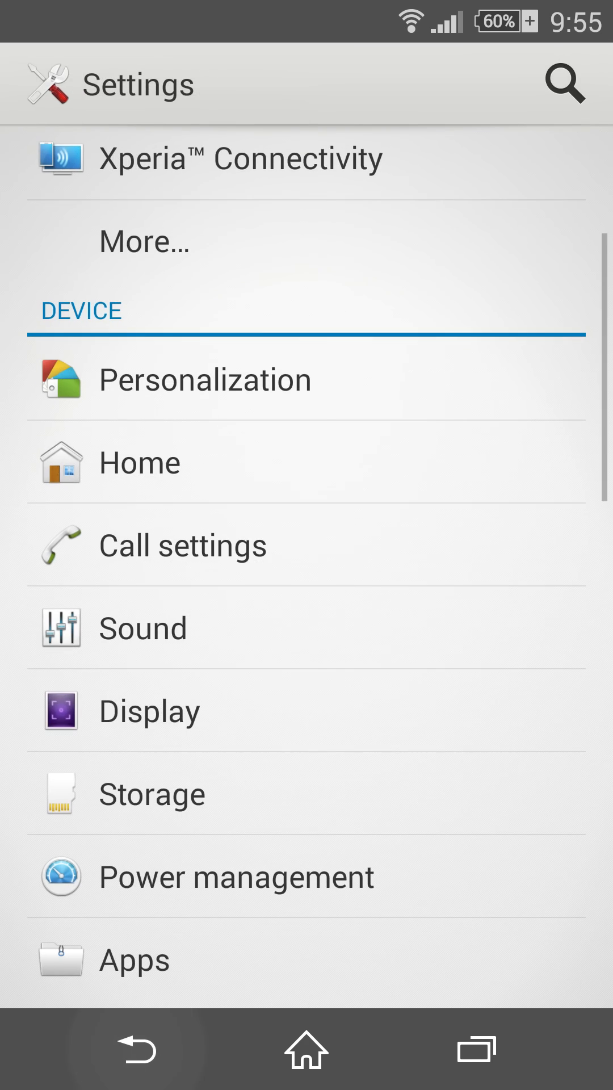
left_click(139, 462)
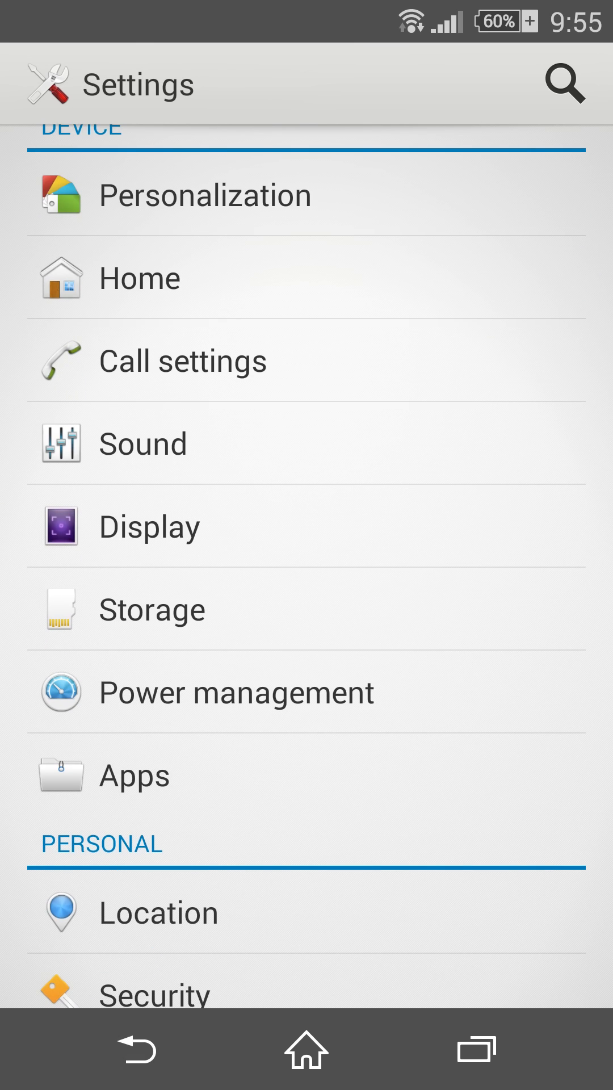
left_click(235, 693)
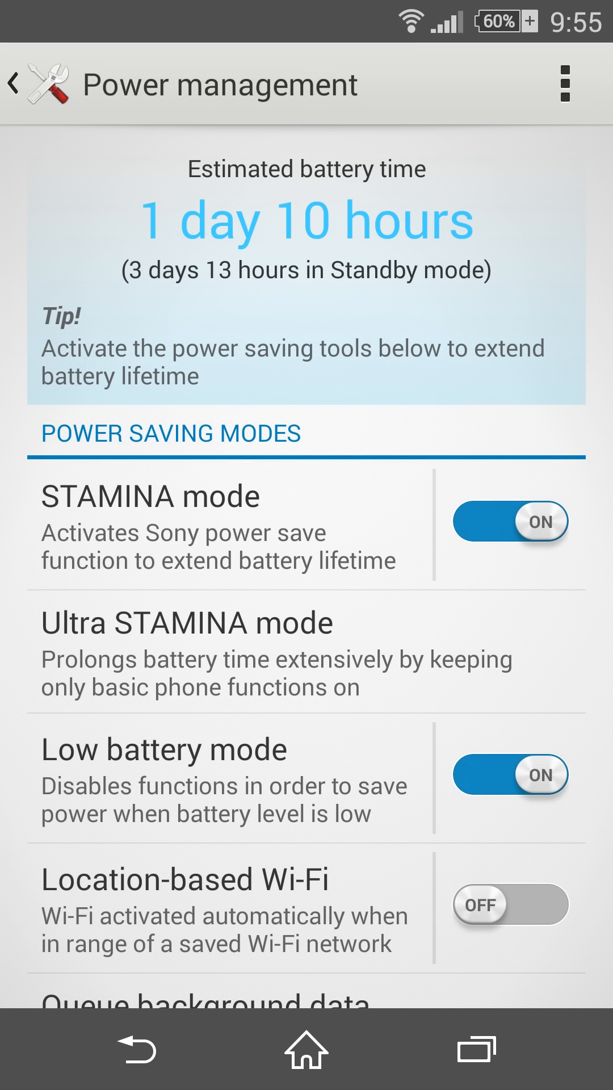
left_click(186, 640)
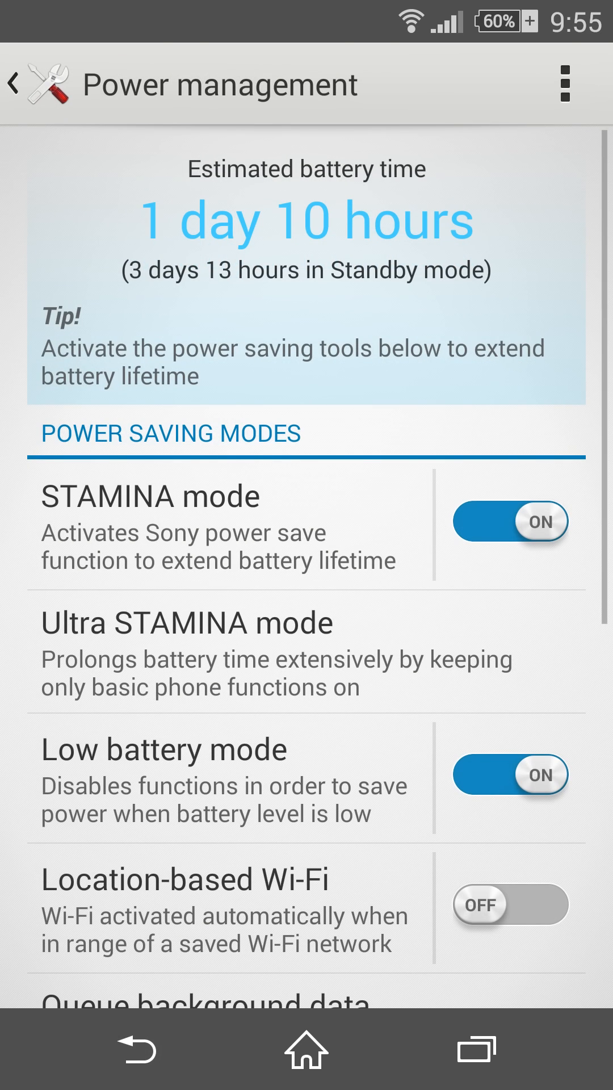
scroll("down", 3)
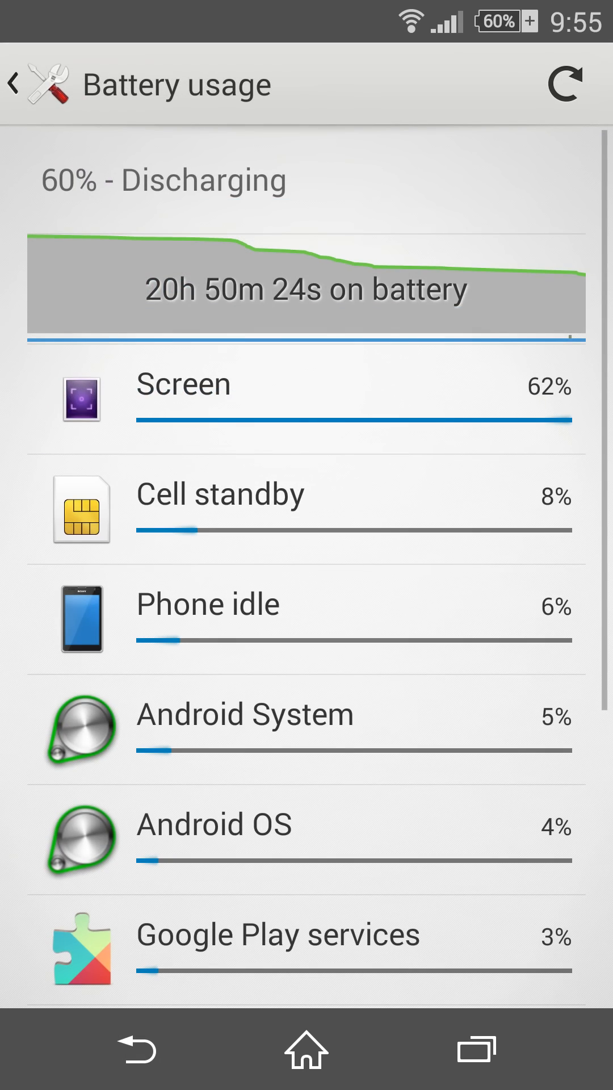
left_click(17, 83)
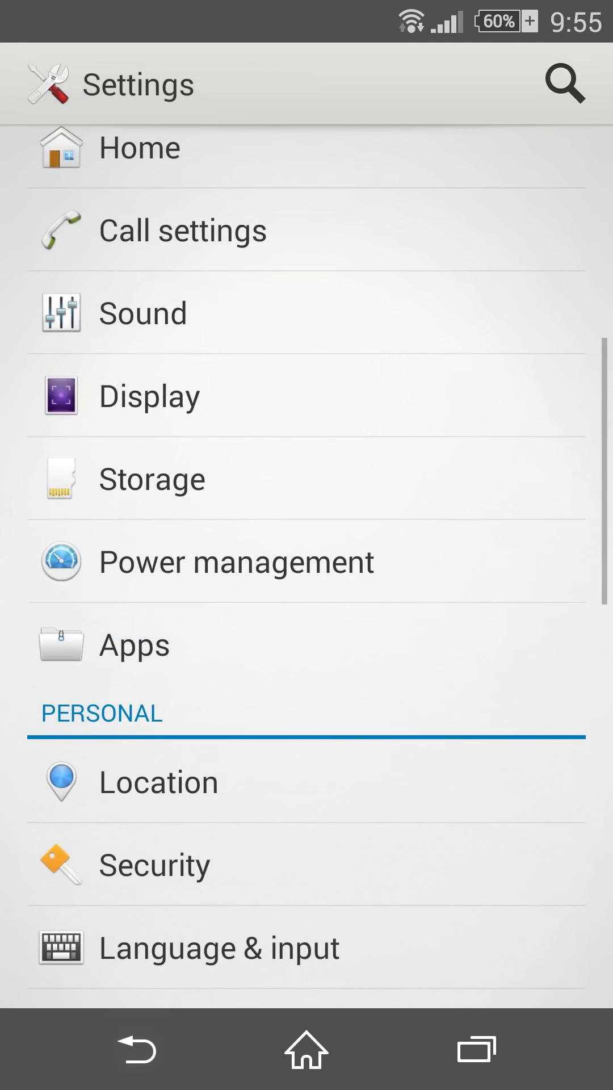
scroll("down", 3)
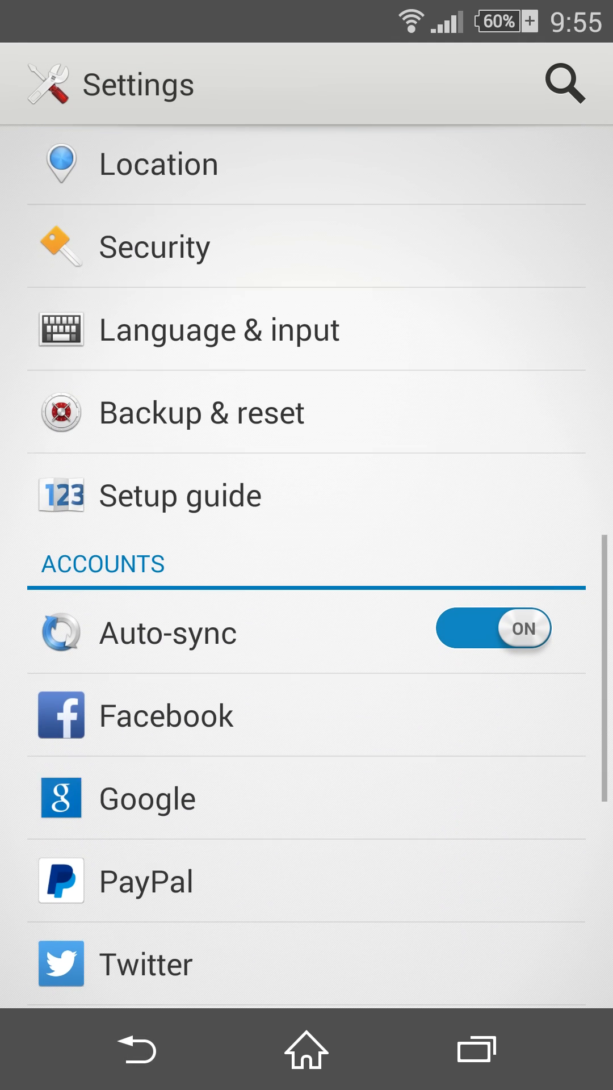
scroll("down", 3)
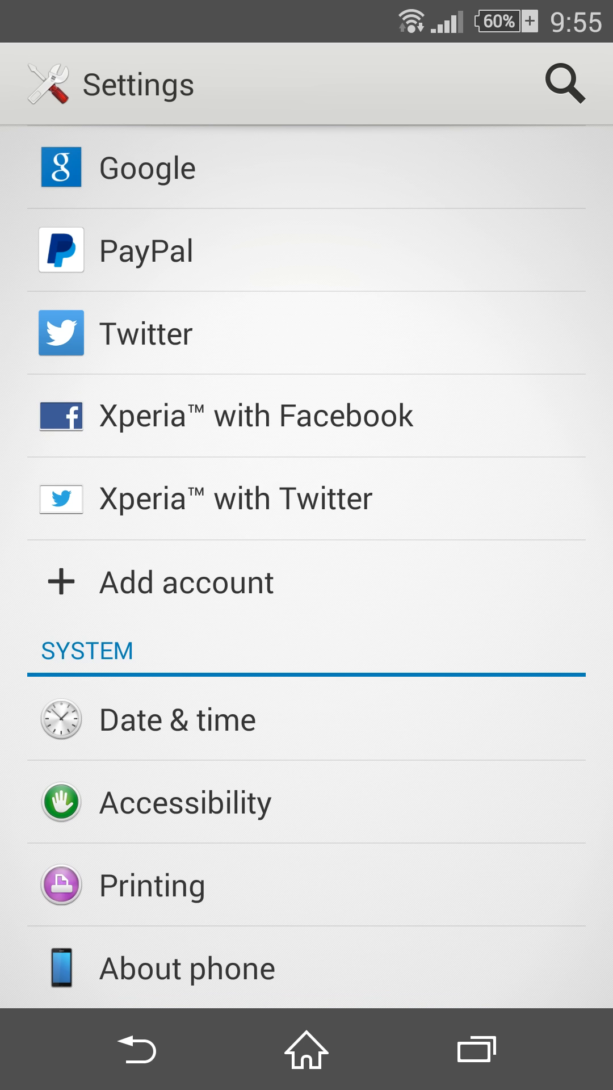
left_click(187, 968)
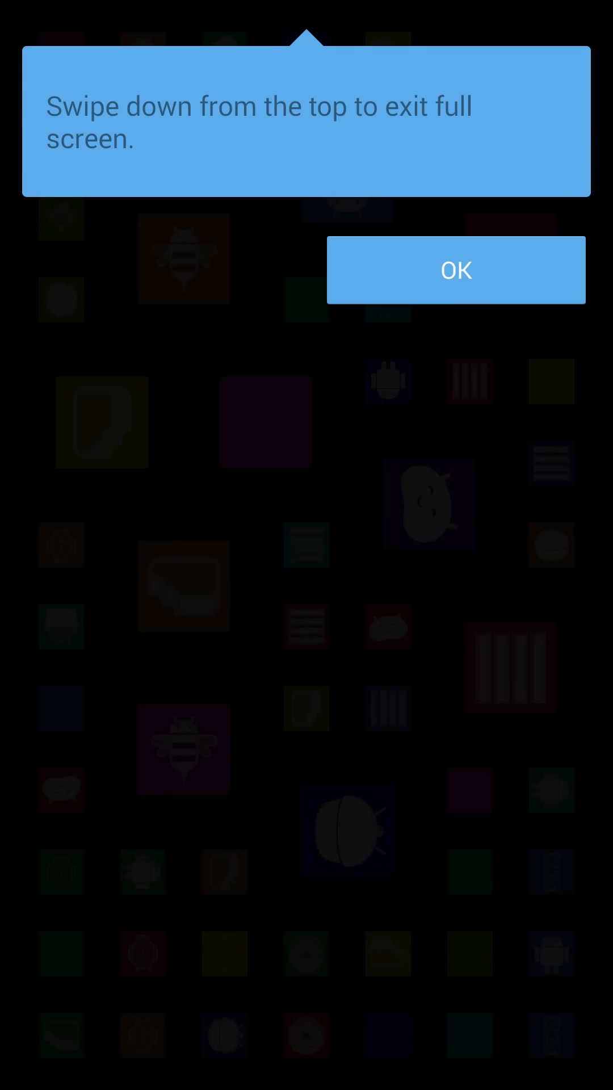
left_click(456, 270)
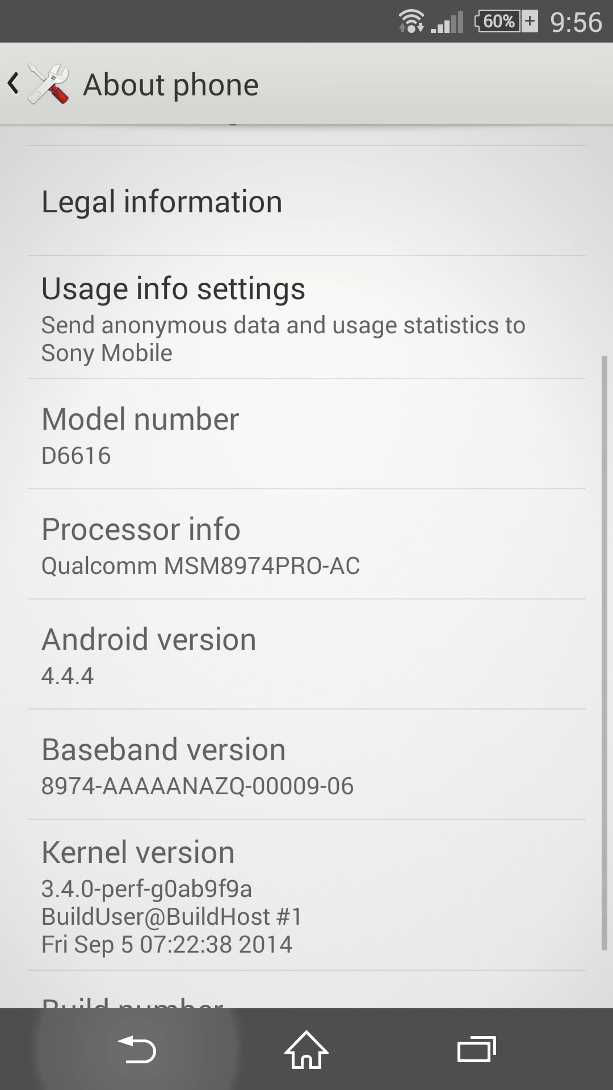
left_click(14, 83)
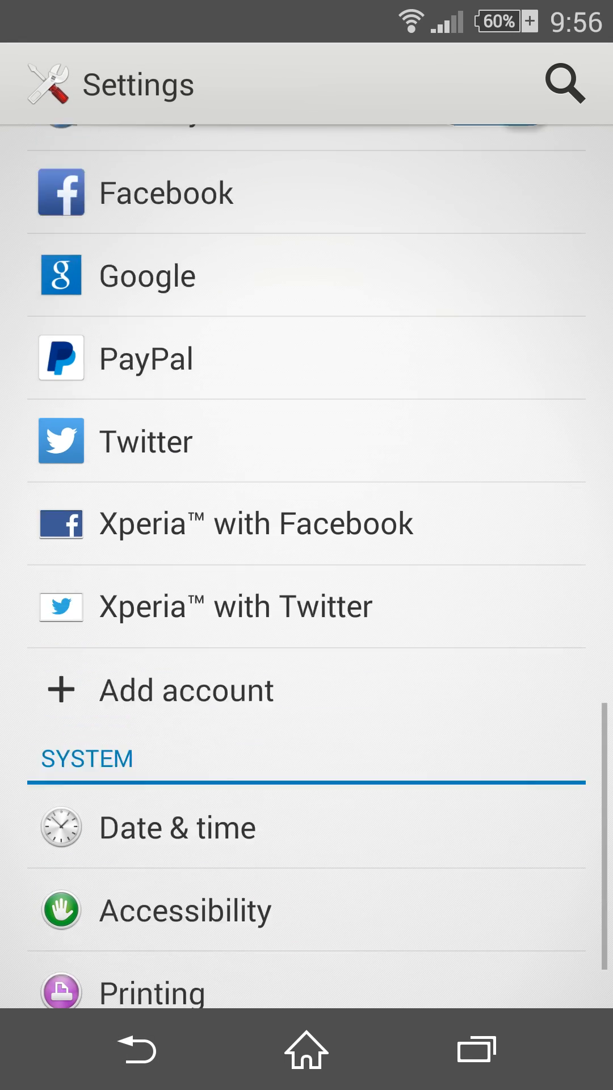
Step: Review the Accessibility page (TalkBack off, auto-rotate on) and return to the Settings list
left_click(184, 911)
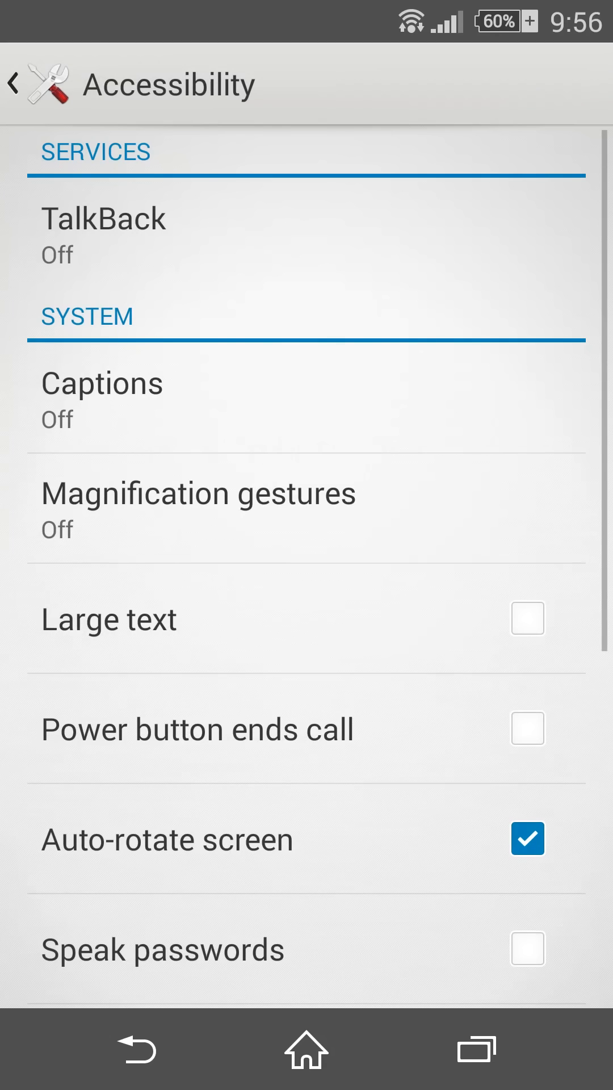
scroll("down", 3)
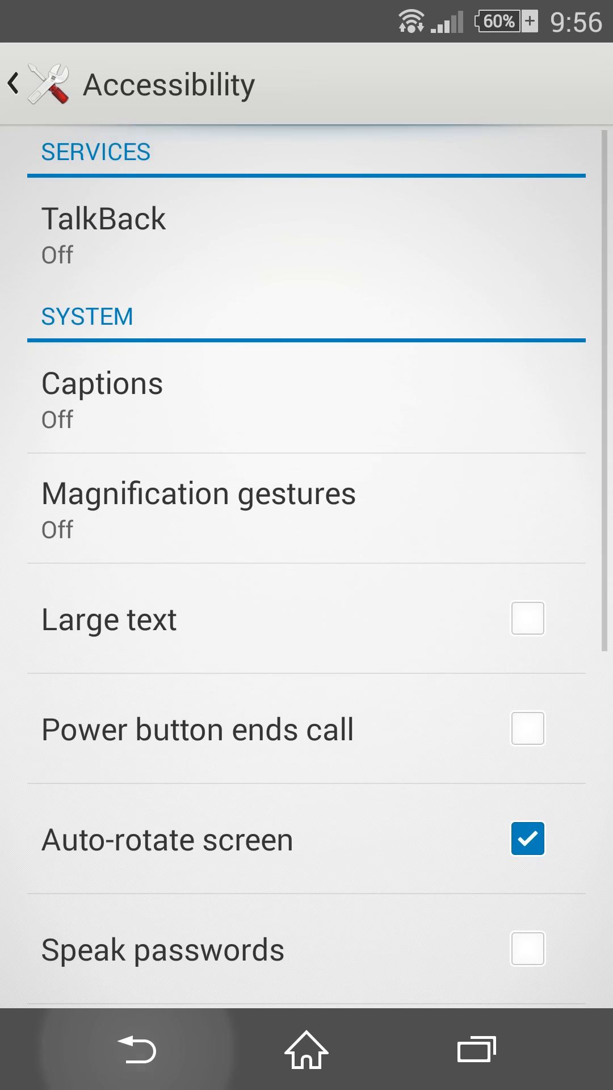
left_click(13, 83)
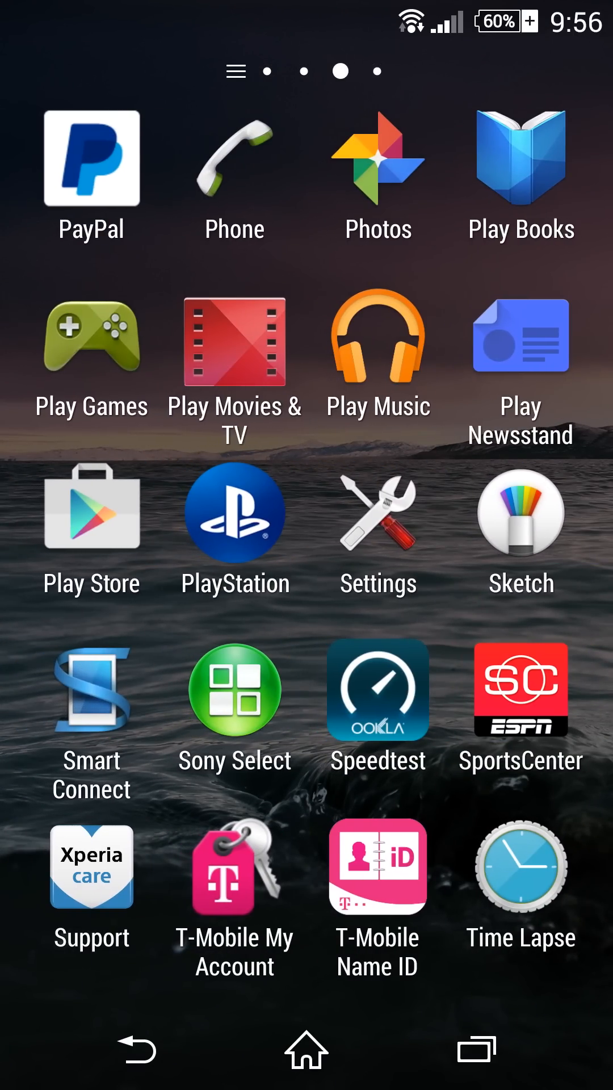
Step: Launch YouTube from the last drawer page, then return home to the Social folder
scroll("left", 3)
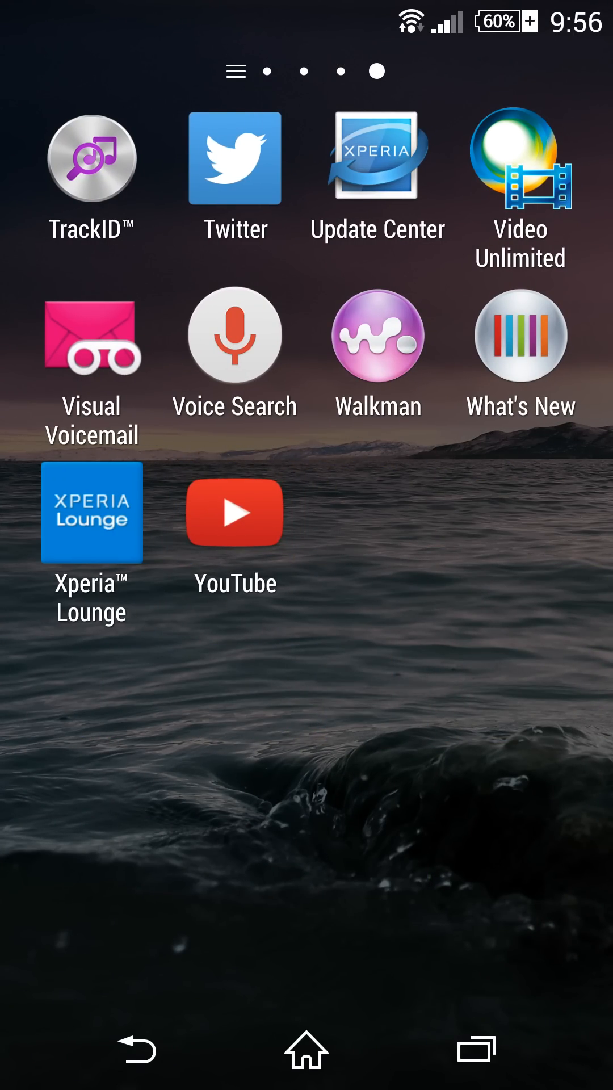
left_click(235, 513)
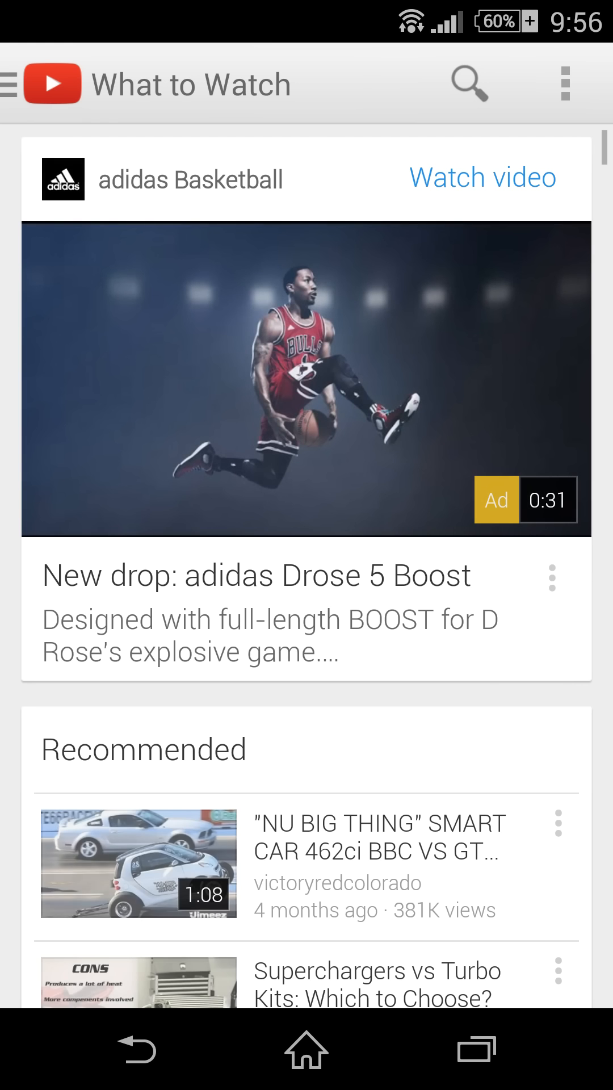
left_click(305, 1050)
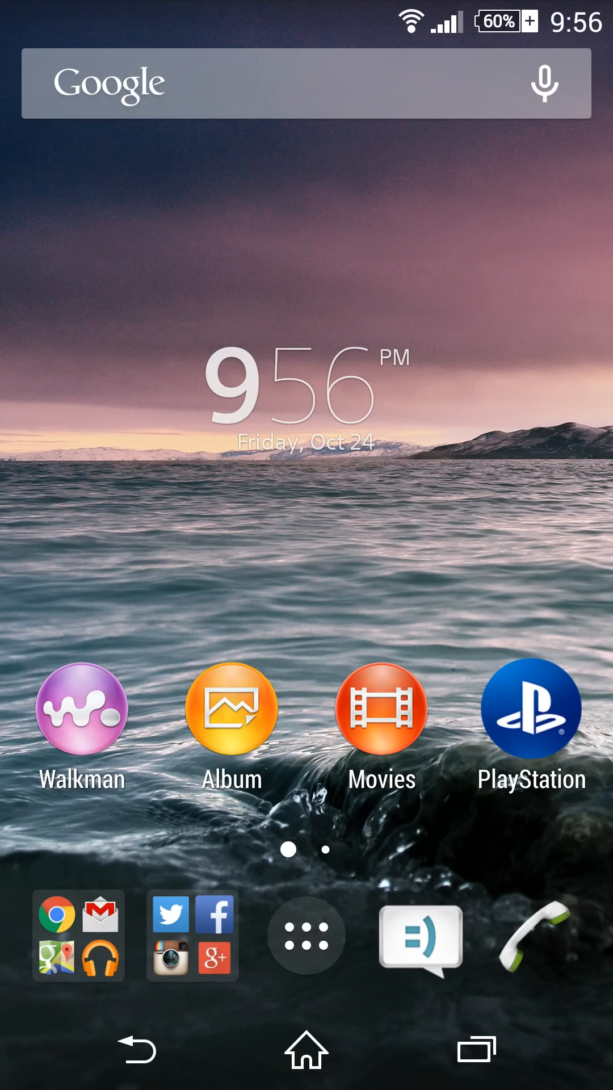
left_click(169, 911)
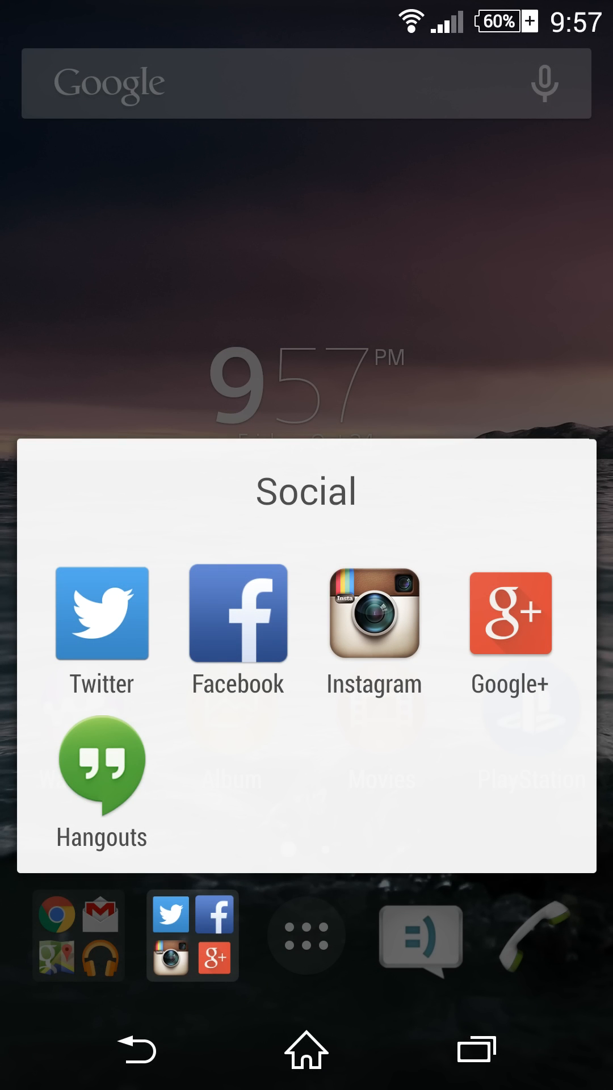
Step: Launch Google+ from the Social folder and scroll the Everything stream
left_click(510, 613)
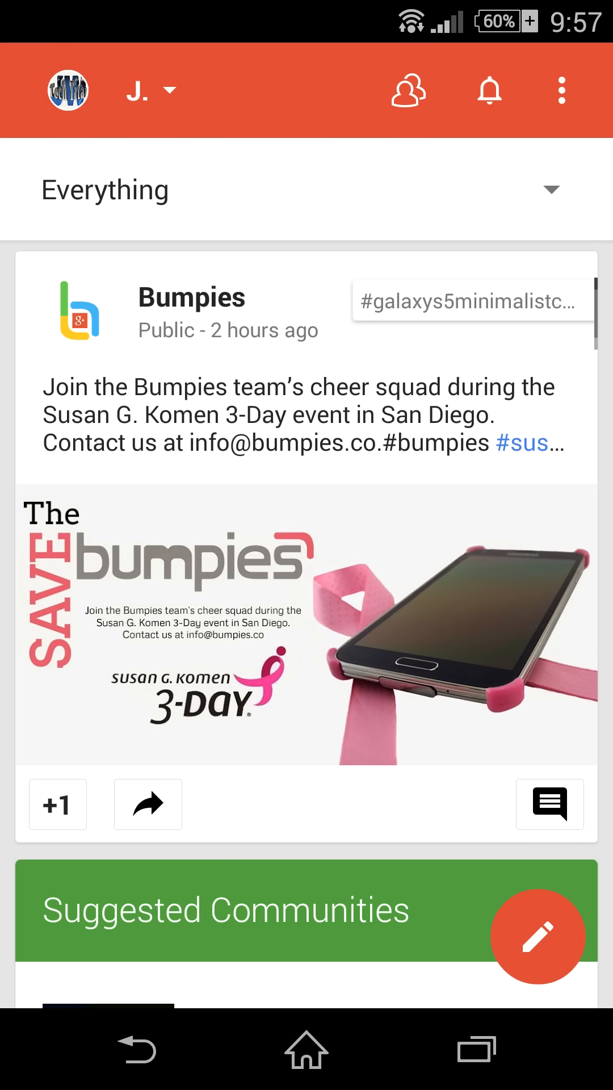
left_click(490, 90)
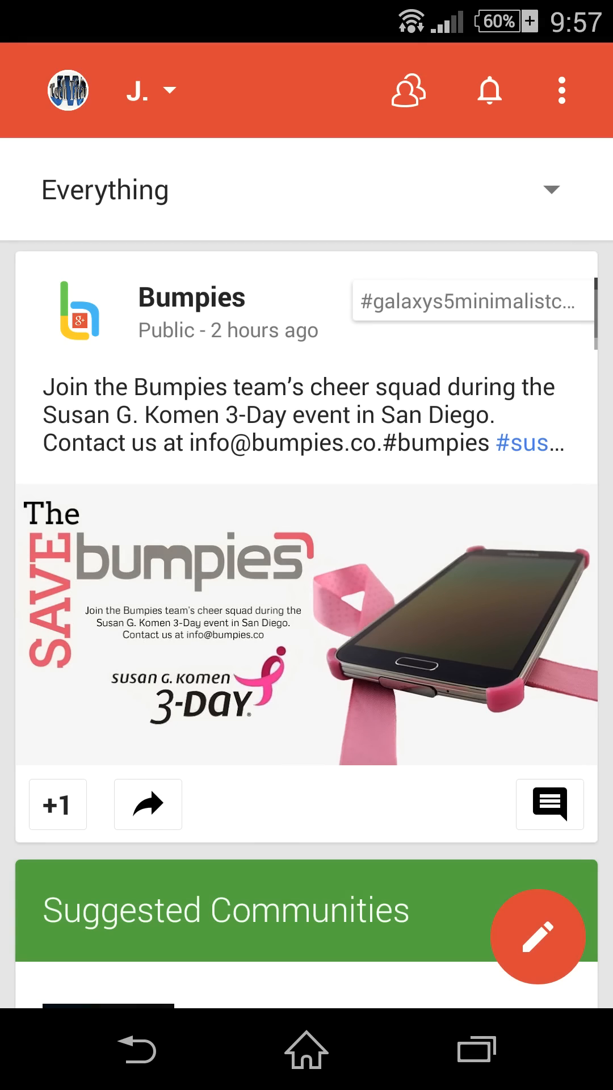
scroll("down", 3)
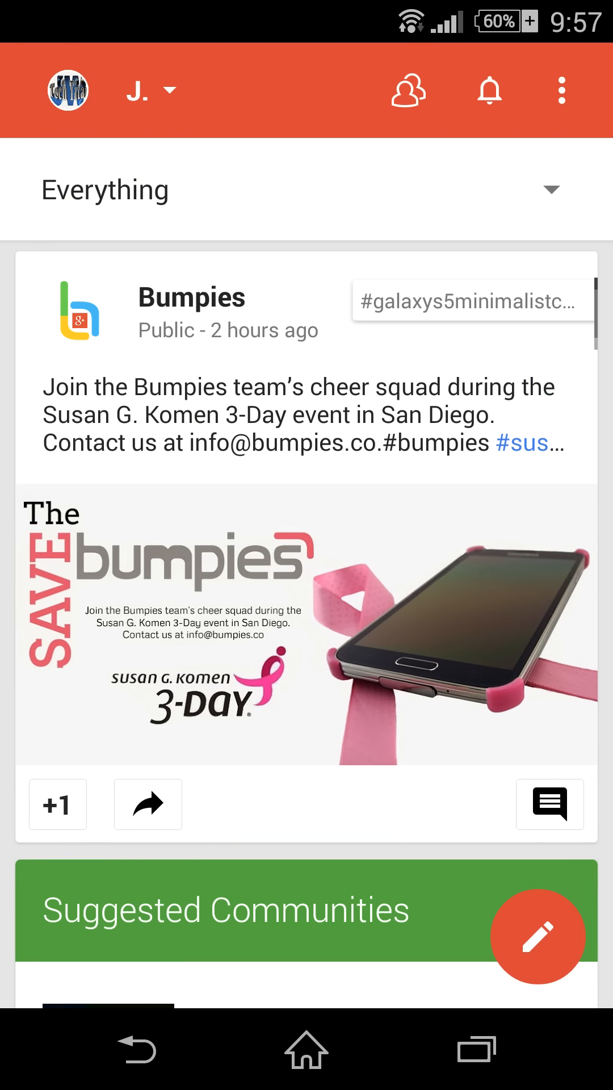
Step: View the current account's profile from the account list, then go back
left_click(146, 89)
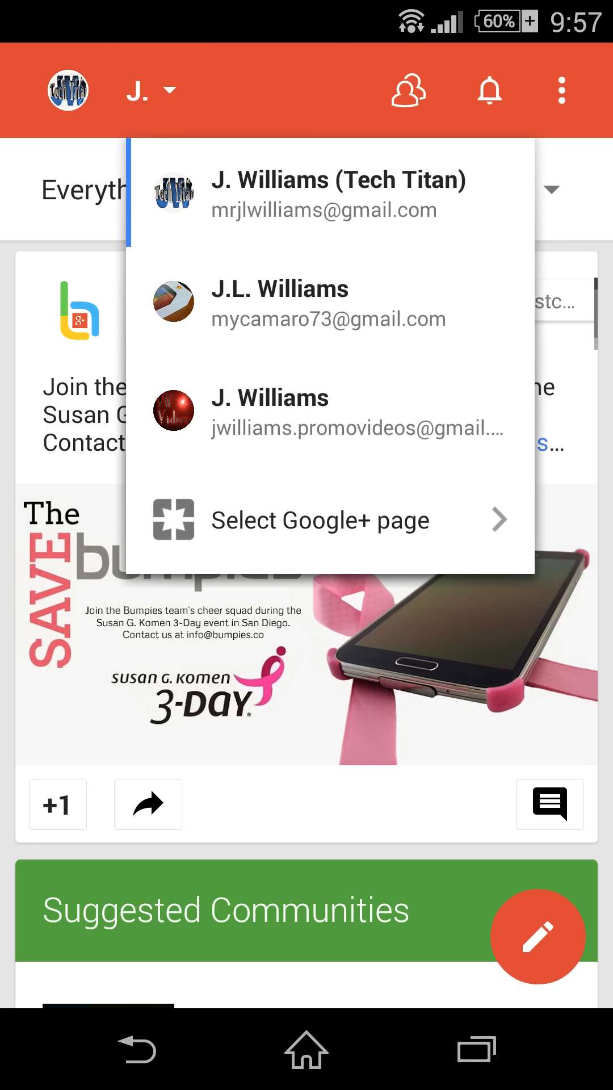
left_click(337, 194)
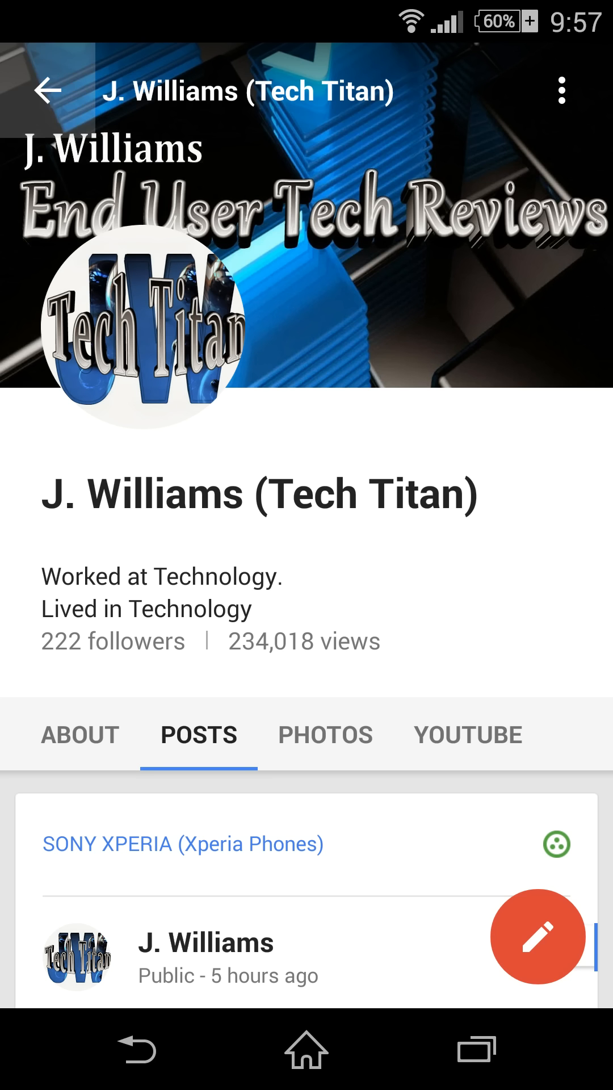
left_click(47, 91)
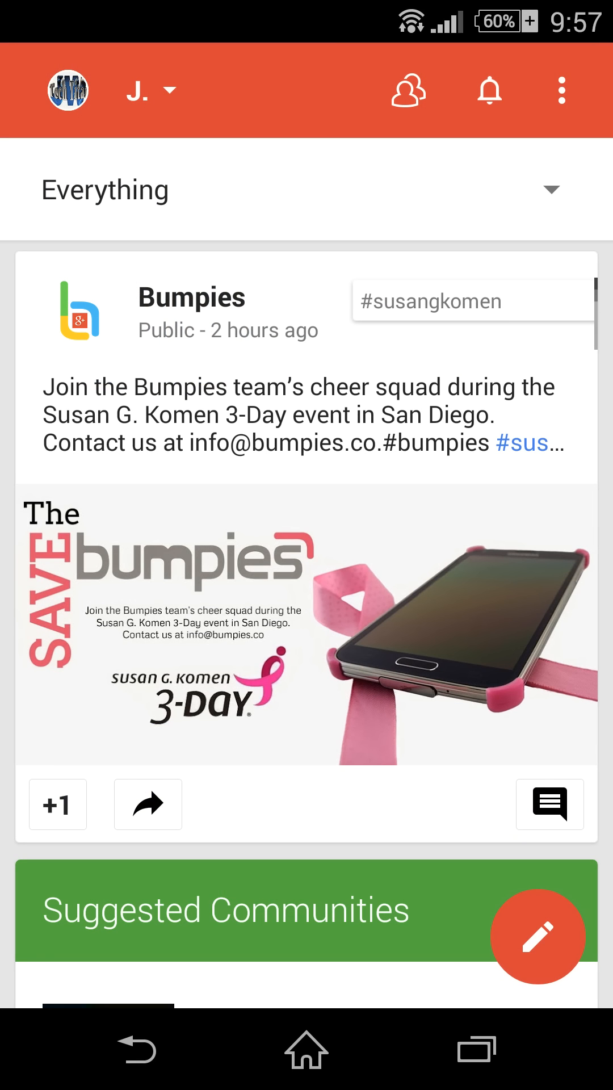